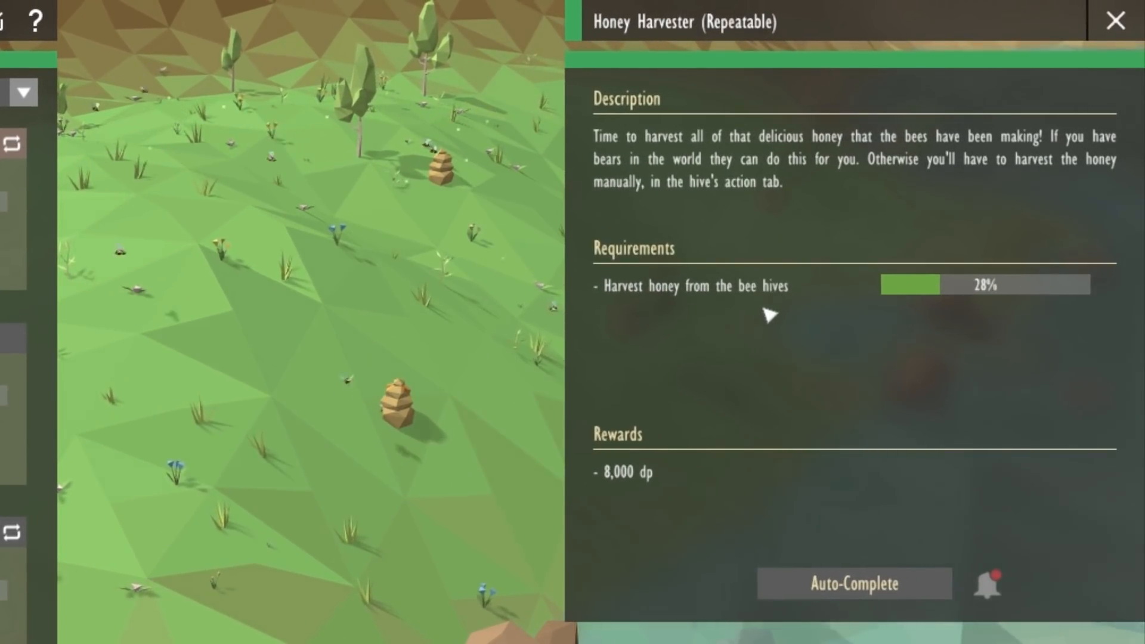
- Close the Honey Harvester (Repeatable) task panel to view the island's beehives
click(1116, 20)
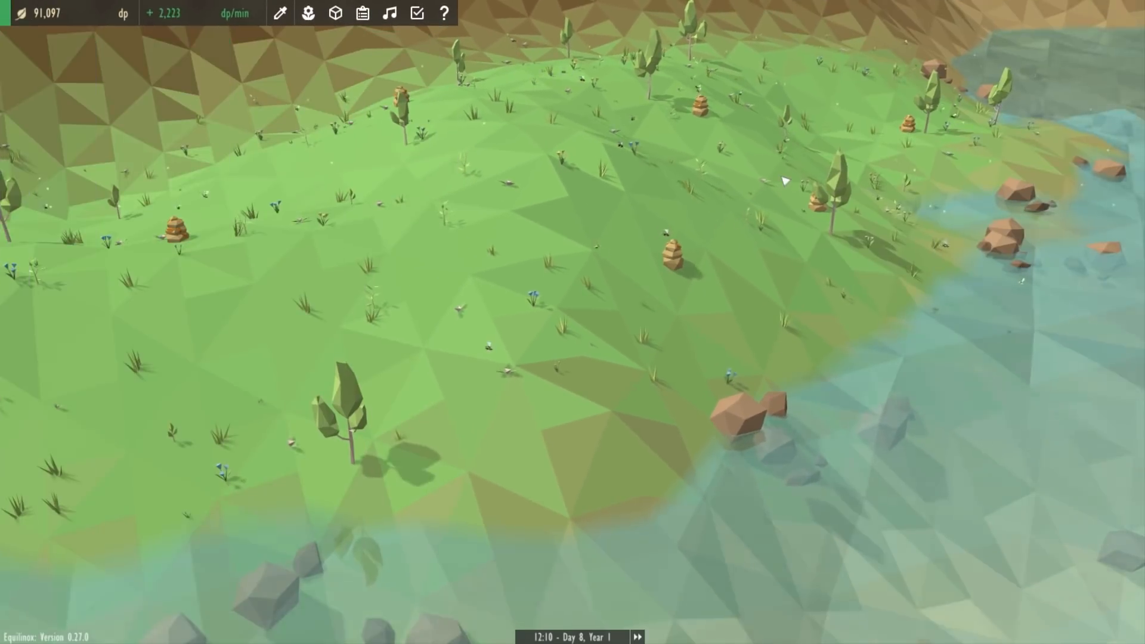